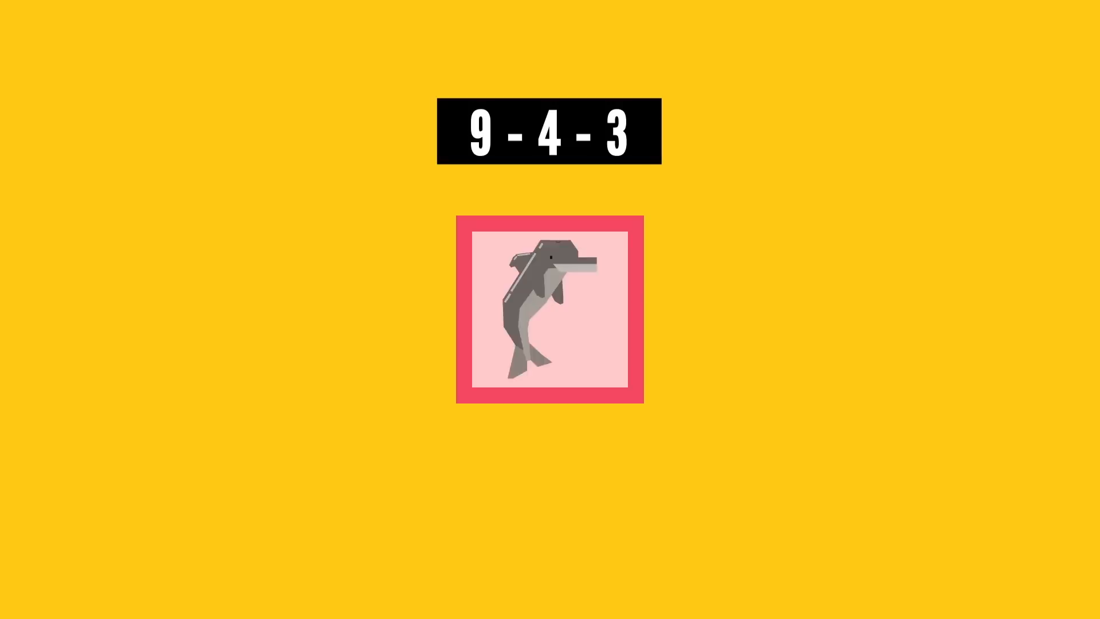
left_click(549, 305)
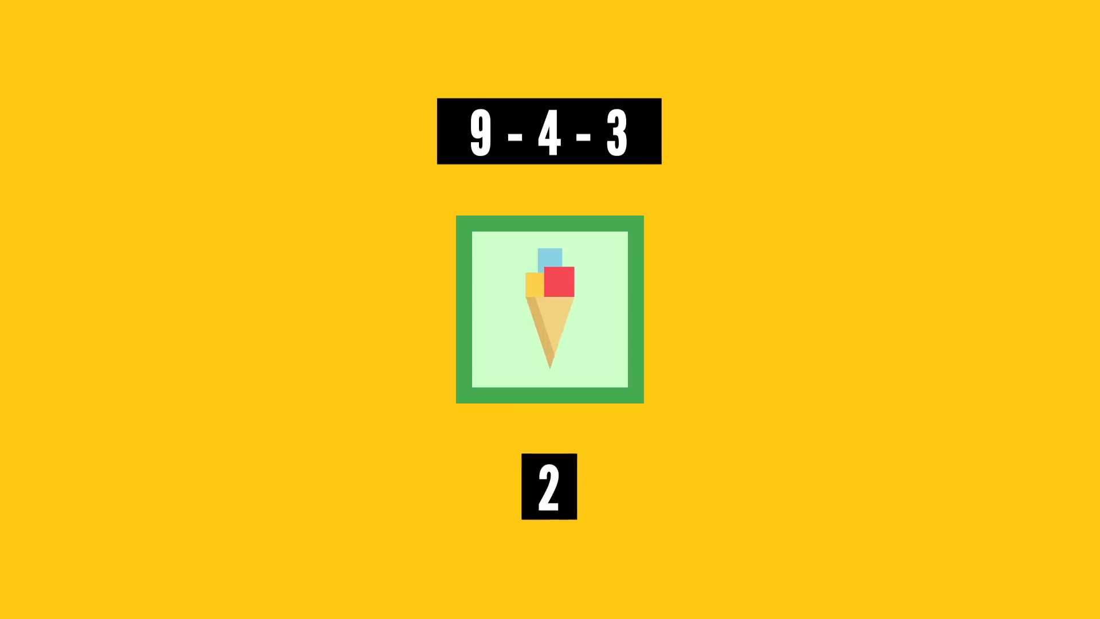